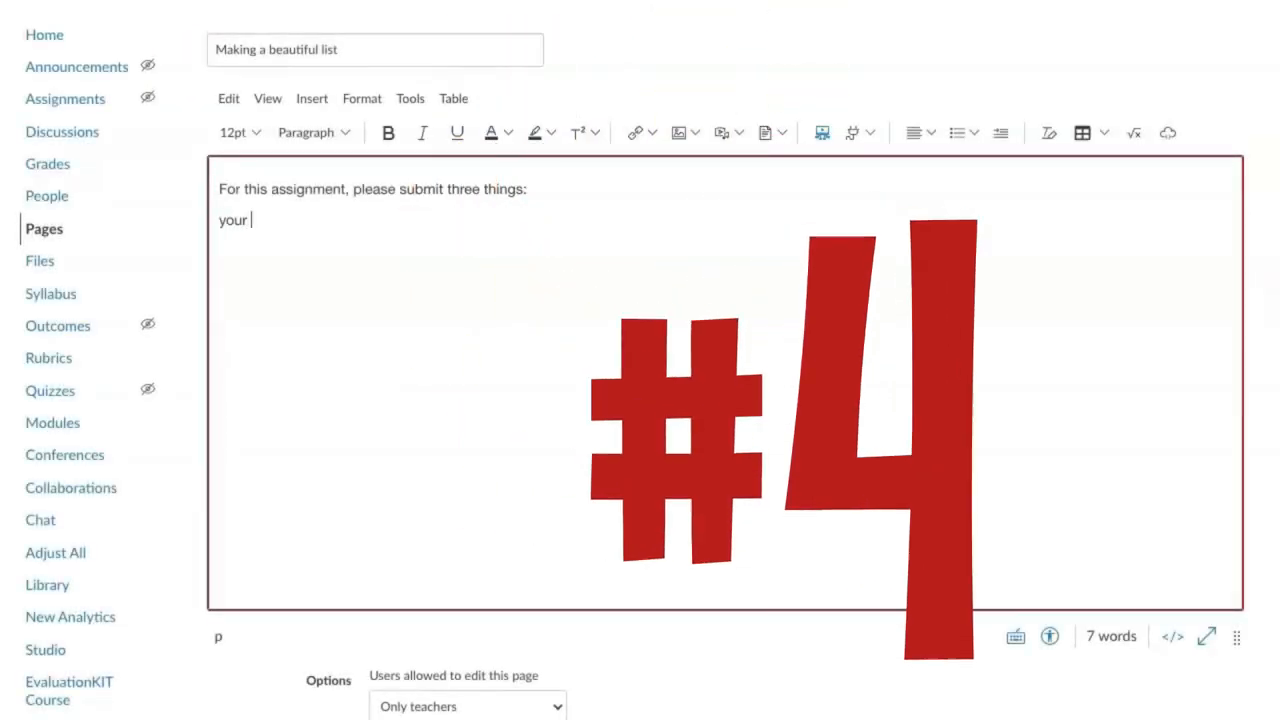
# Enter 'first draft' and 'your peer feedback' lines, then format them as a numbered list.
pyautogui.write('first draft')
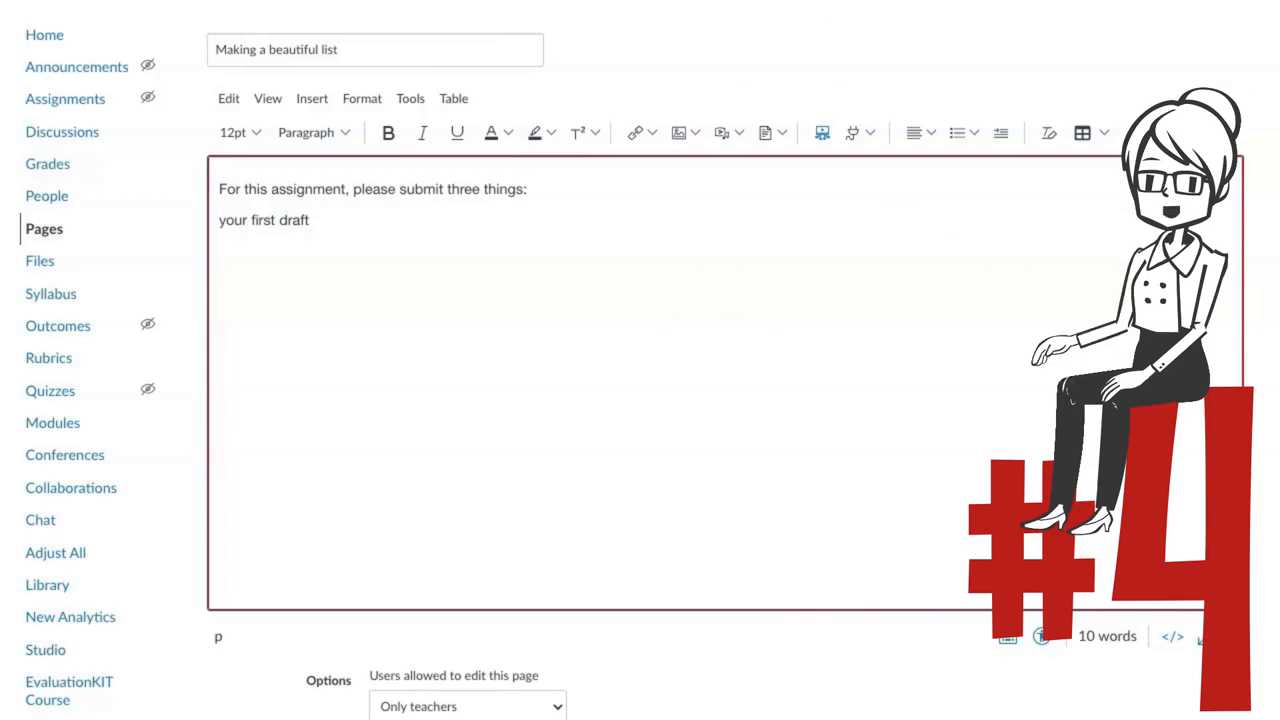
pyautogui.write('your peer feedback')
pyautogui.write('your final draft')
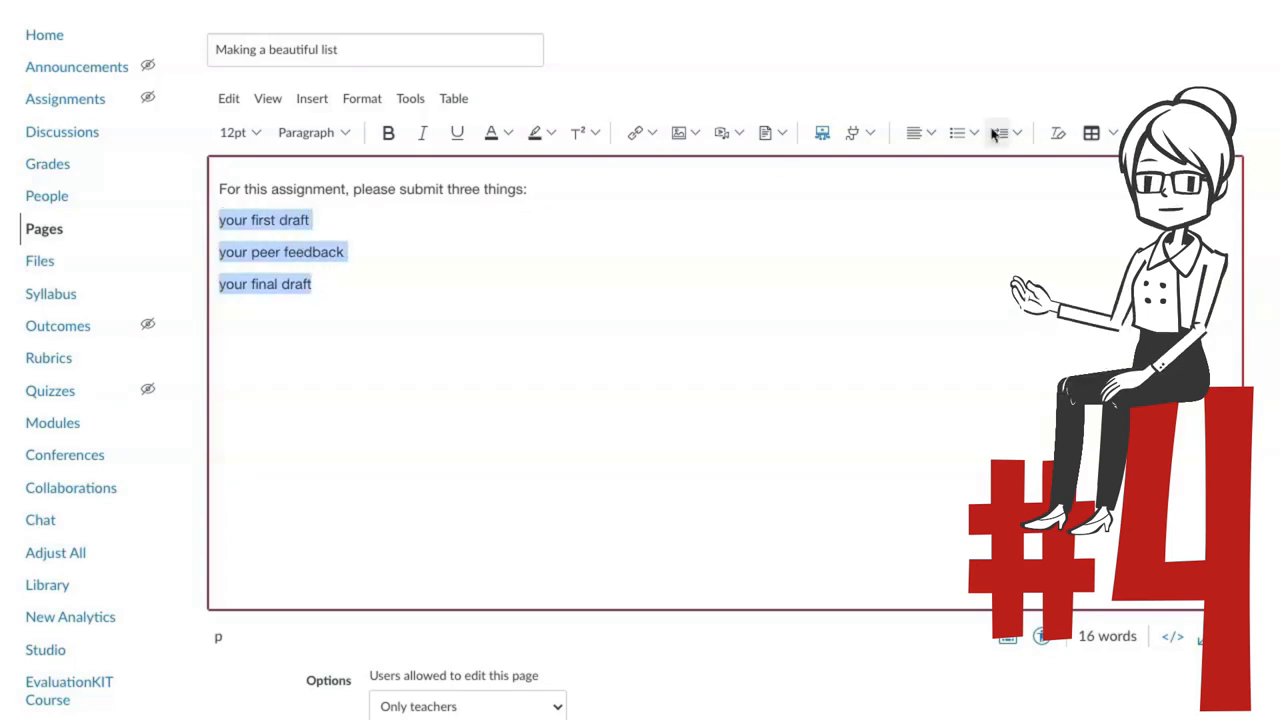
pyautogui.click(1008, 132)
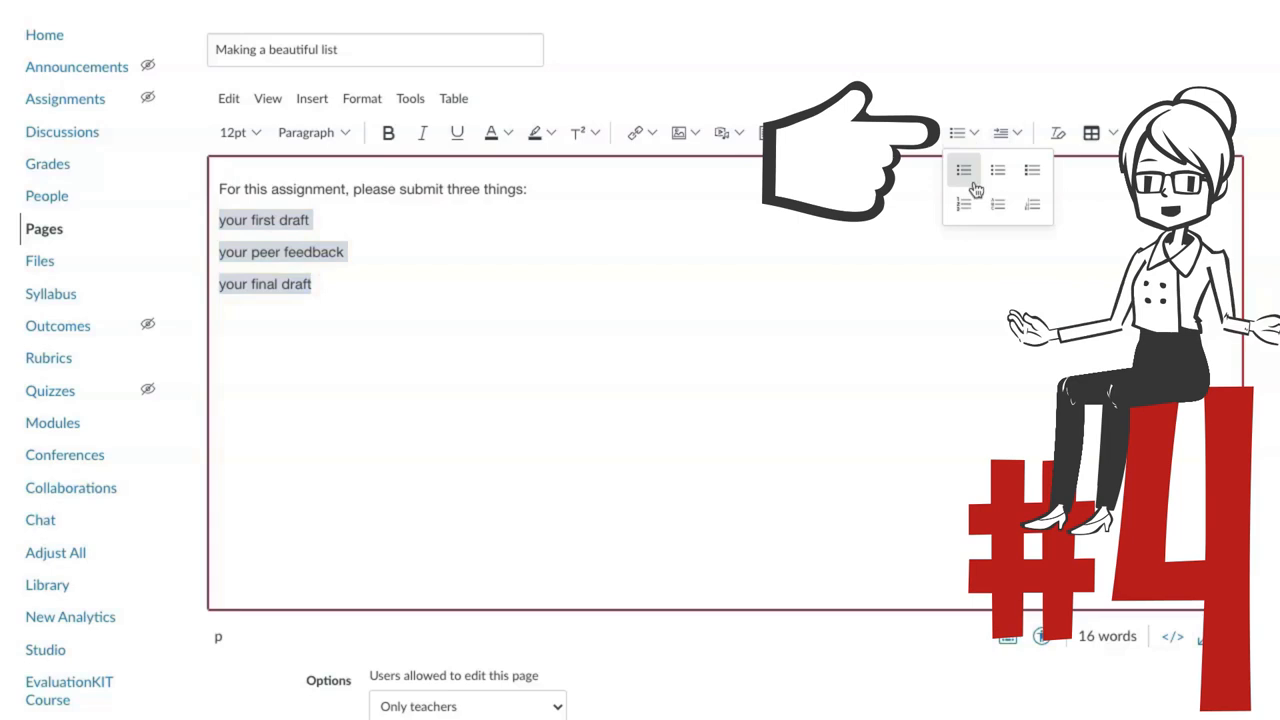
pyautogui.click(964, 205)
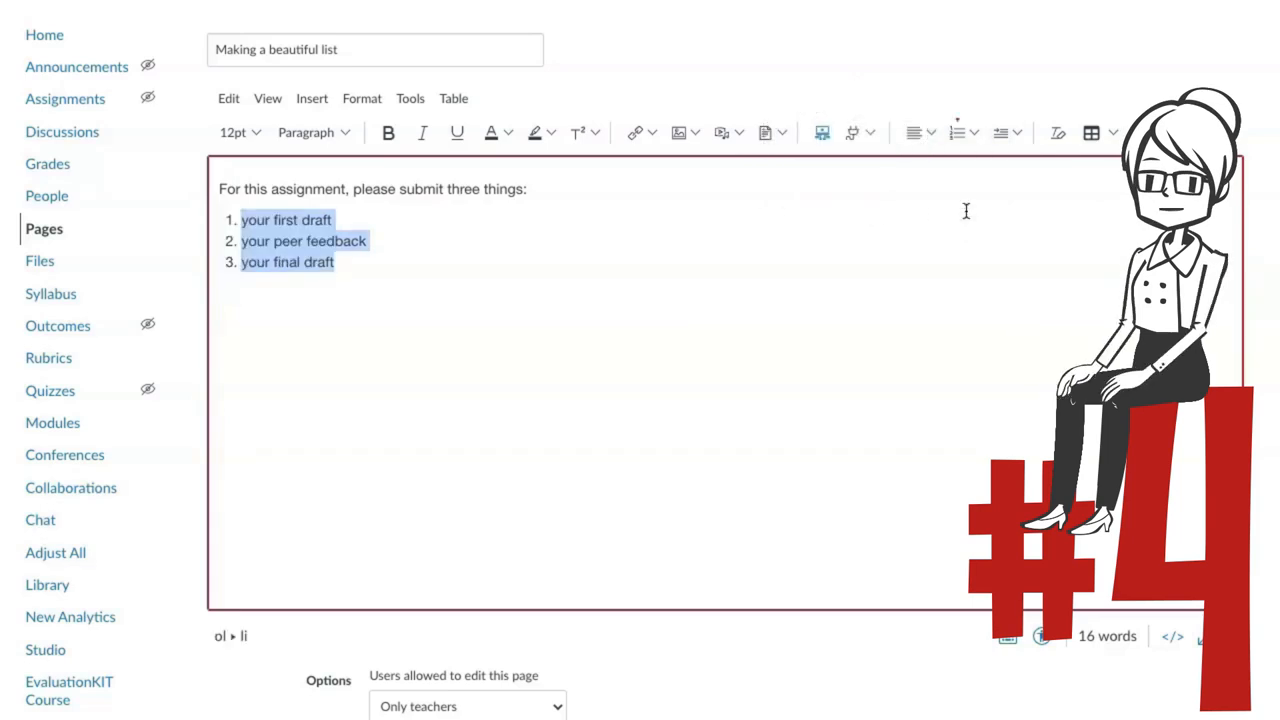
# Switch the empty line to a numbered list and type 'your first draft' and 'peer feedback' items.
pyautogui.click(962, 205)
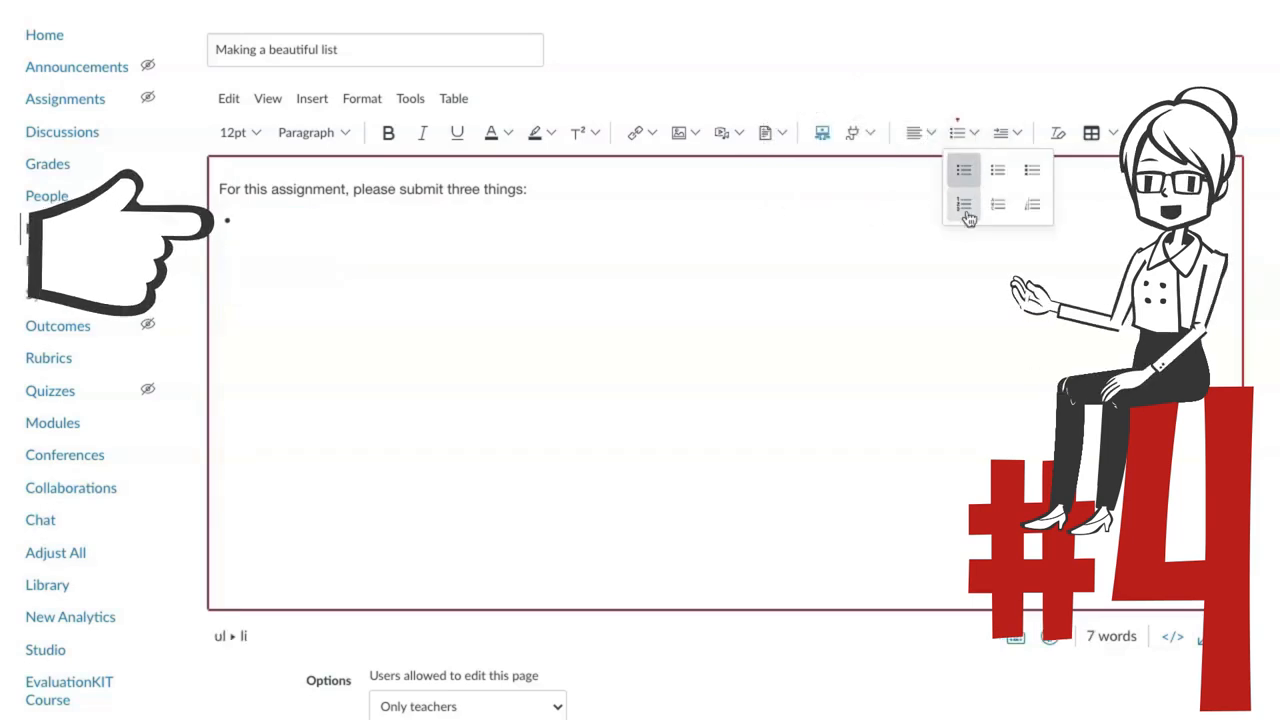
pyautogui.click(962, 204)
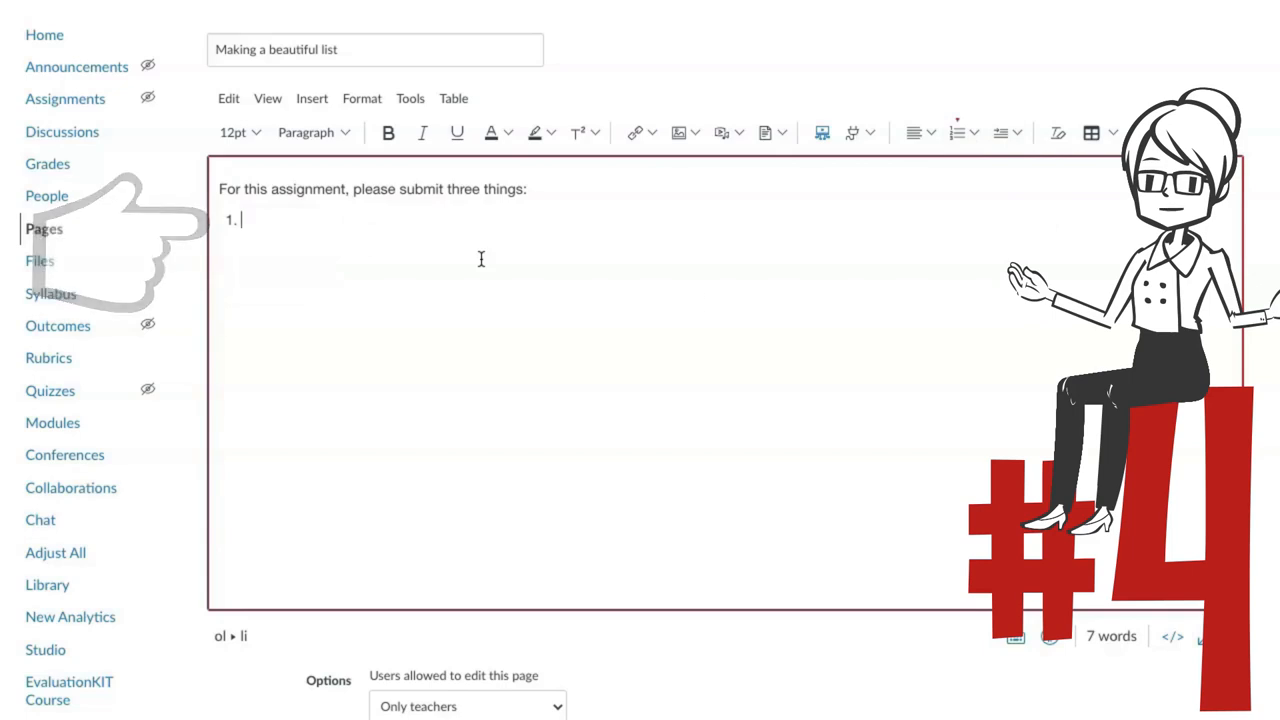
pyautogui.write('your first draft')
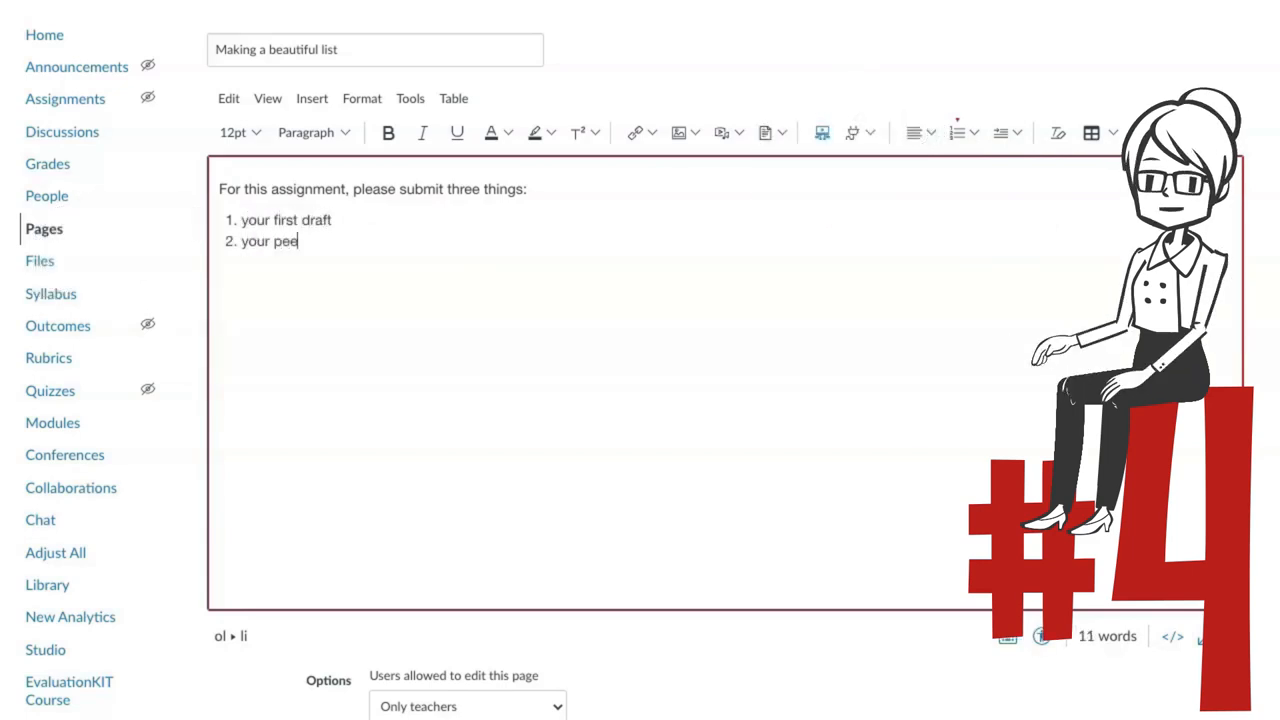
pyautogui.write('r feedback')
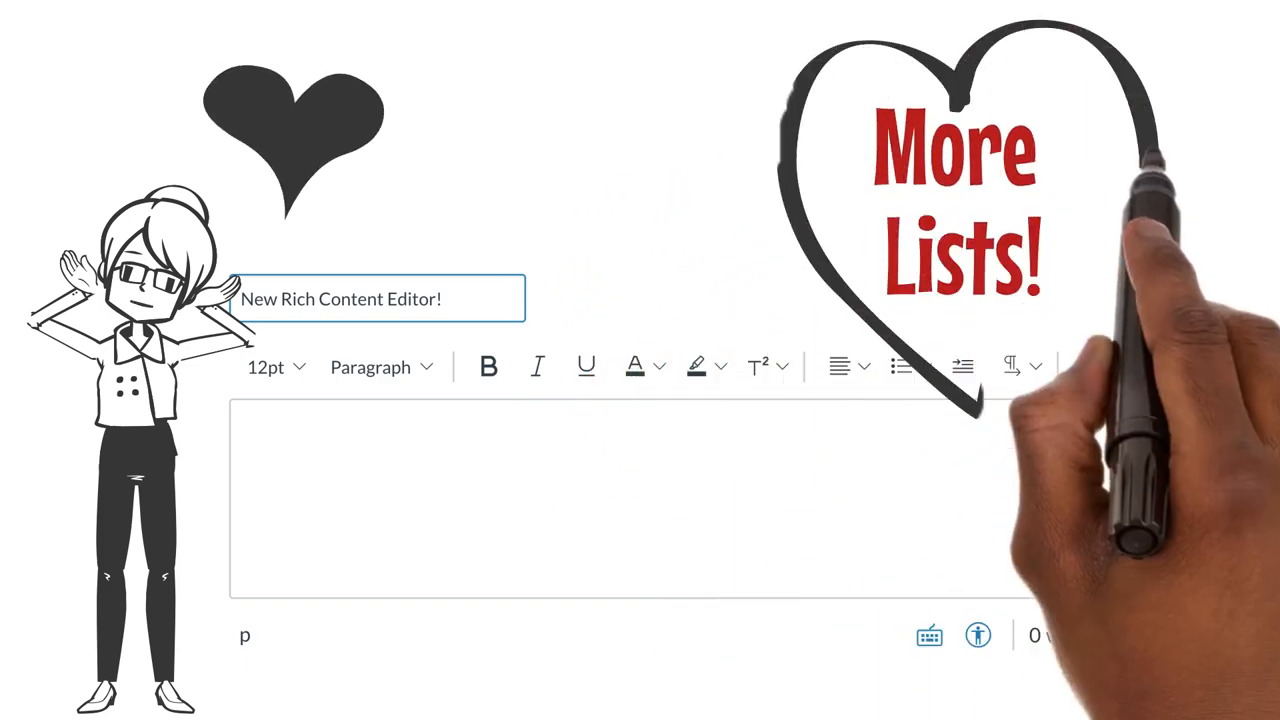
# Open the toolbar list dropdown to show bullet and numbered list styles.
pyautogui.click(935, 306)
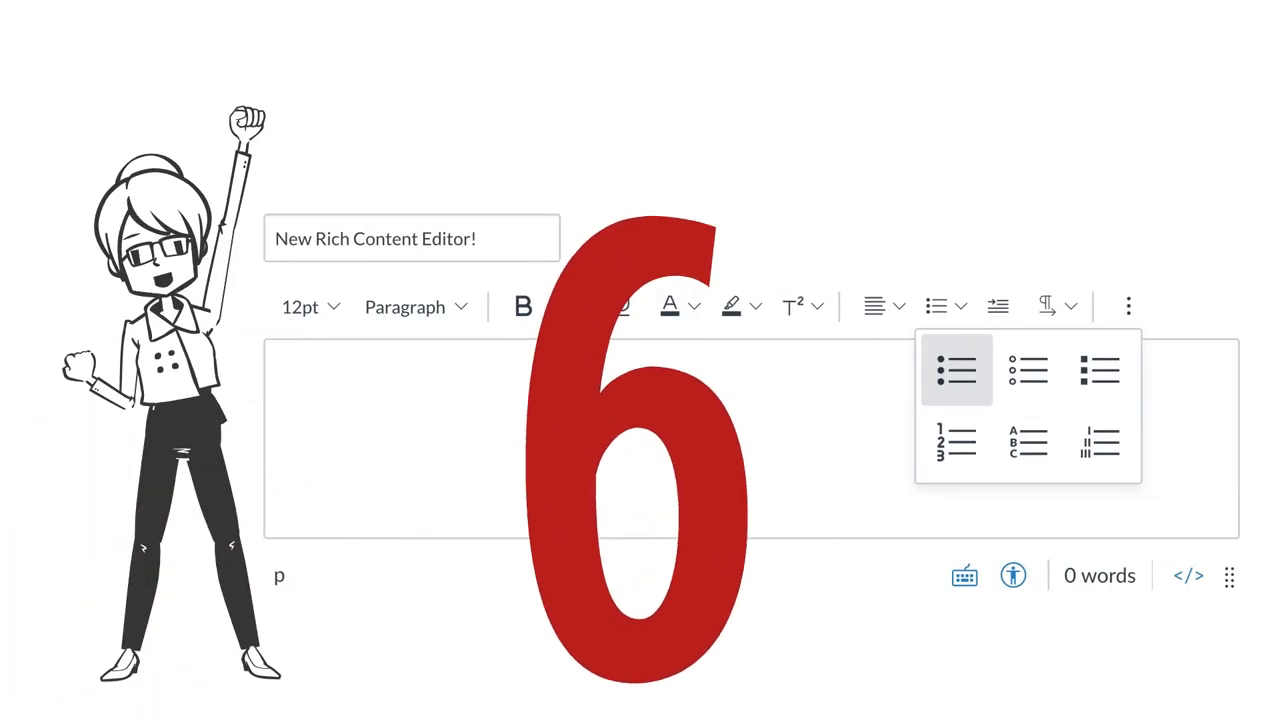